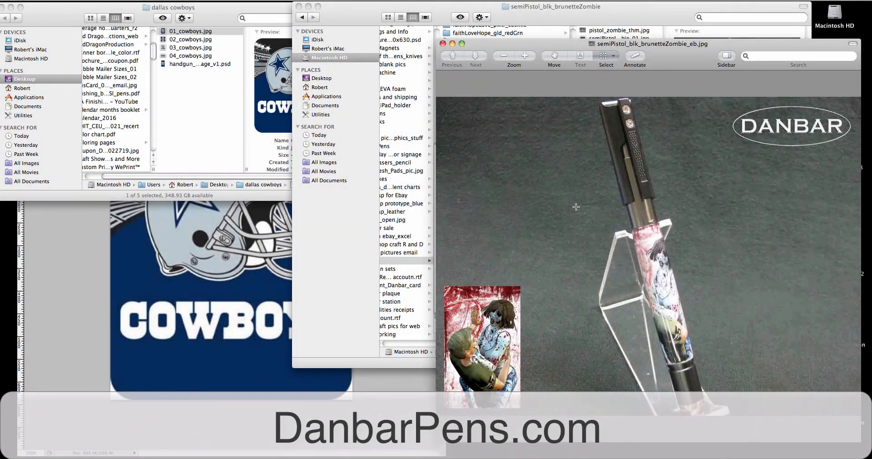
mouse_move(570, 226)
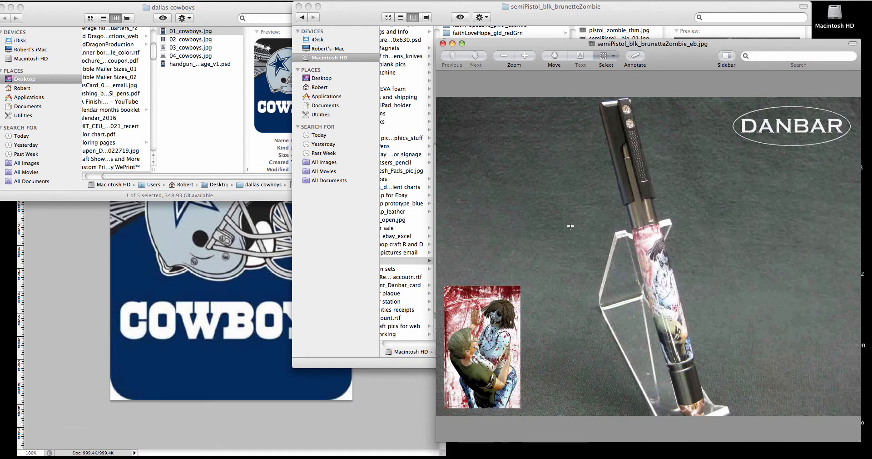
mouse_move(563, 276)
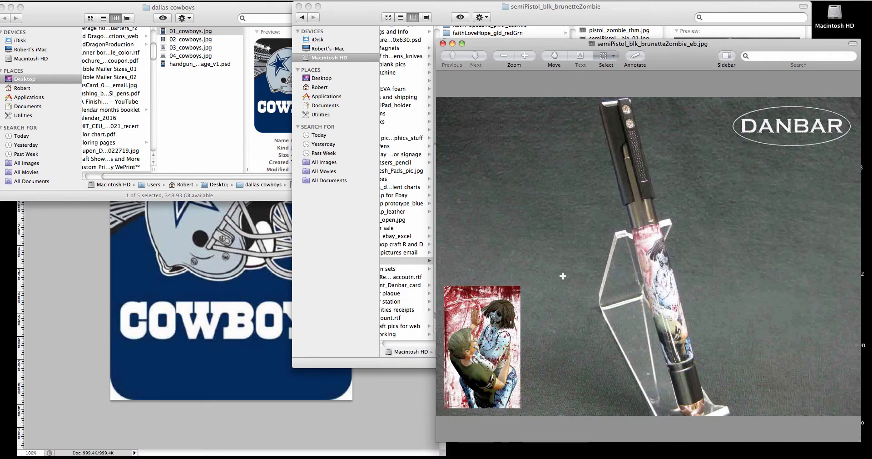
mouse_move(524, 437)
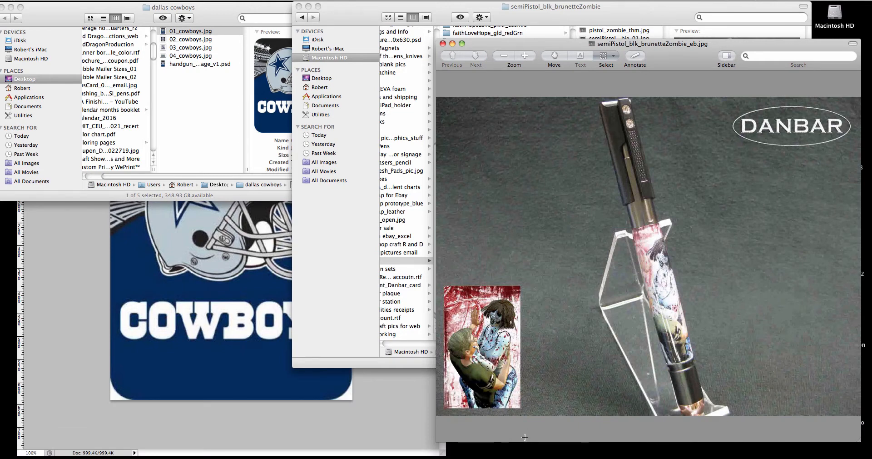
mouse_move(683, 52)
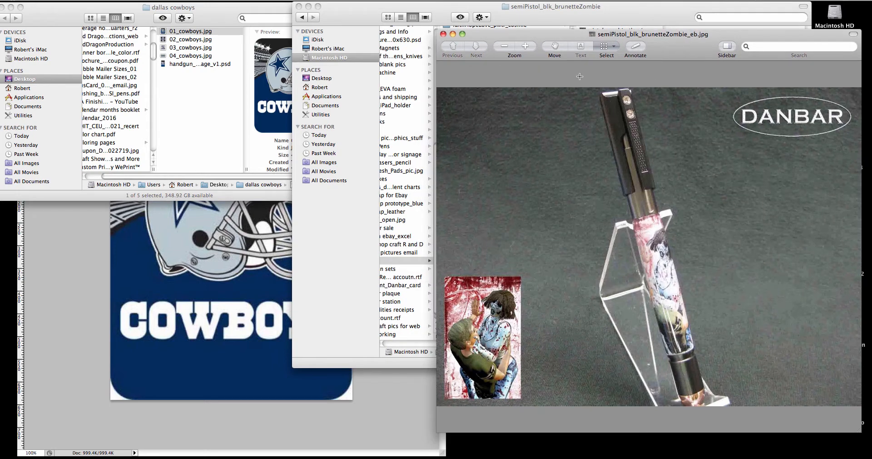
mouse_move(619, 163)
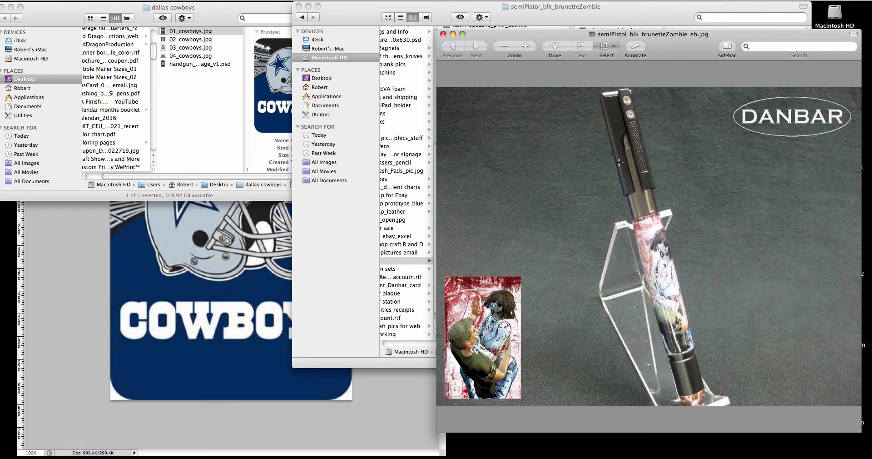
mouse_move(659, 263)
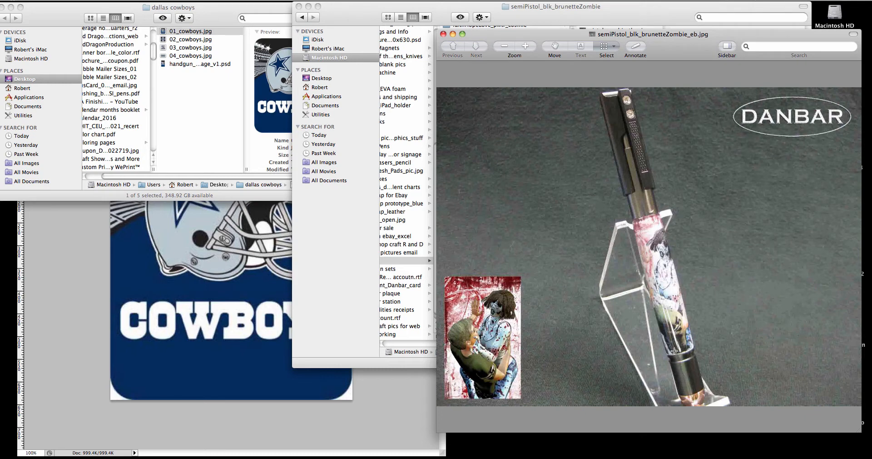
mouse_move(641, 187)
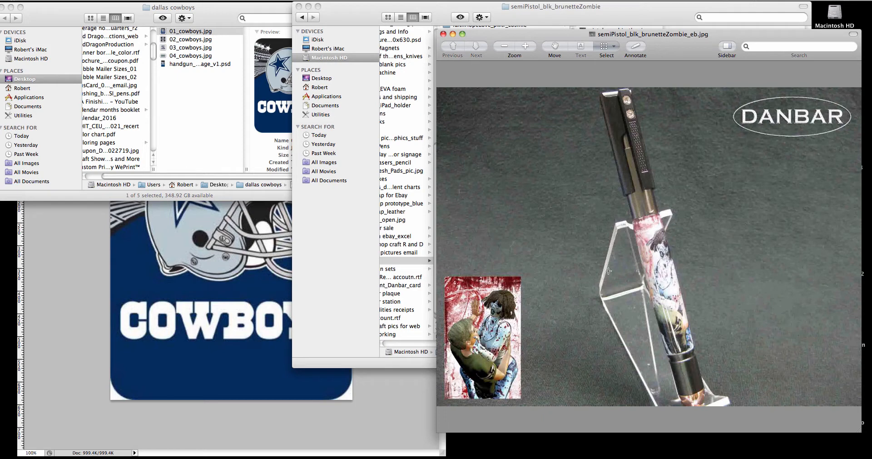
mouse_move(529, 292)
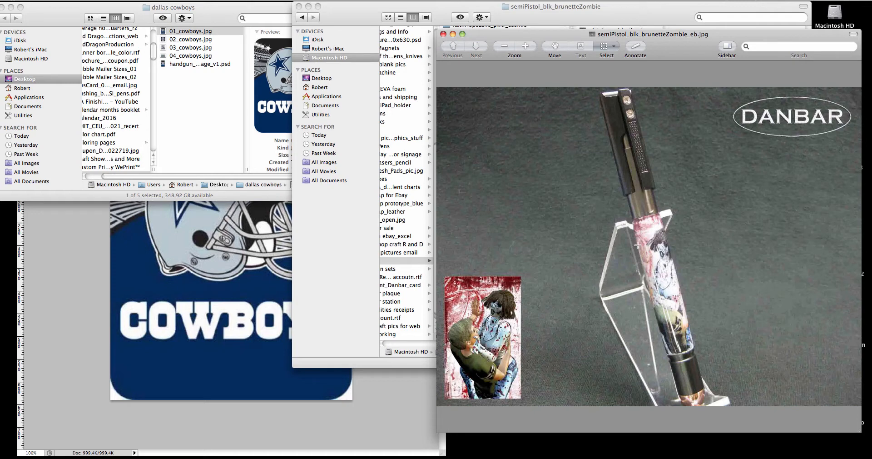
mouse_move(659, 205)
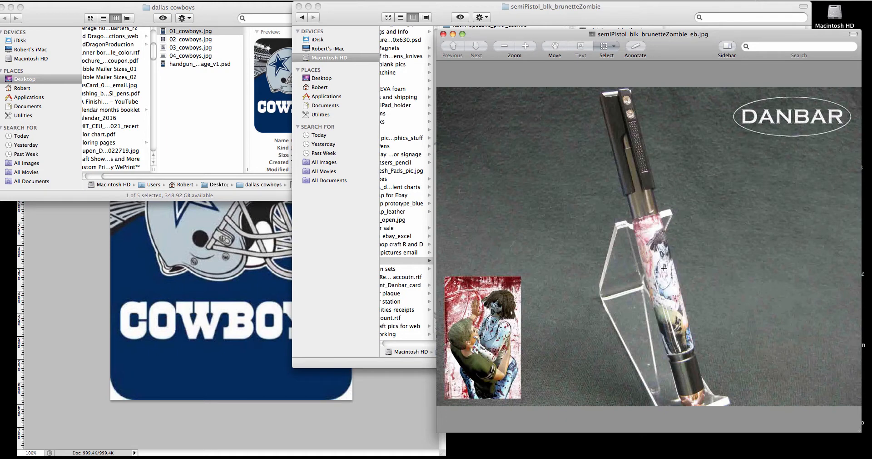
mouse_move(657, 256)
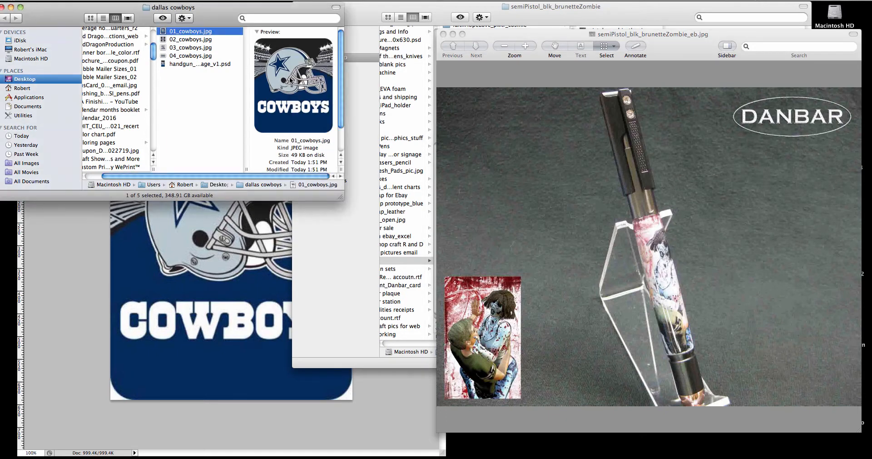
Open 01_cowboys.jpg from Finder as a new document in Photoshop.
double_click(190, 31)
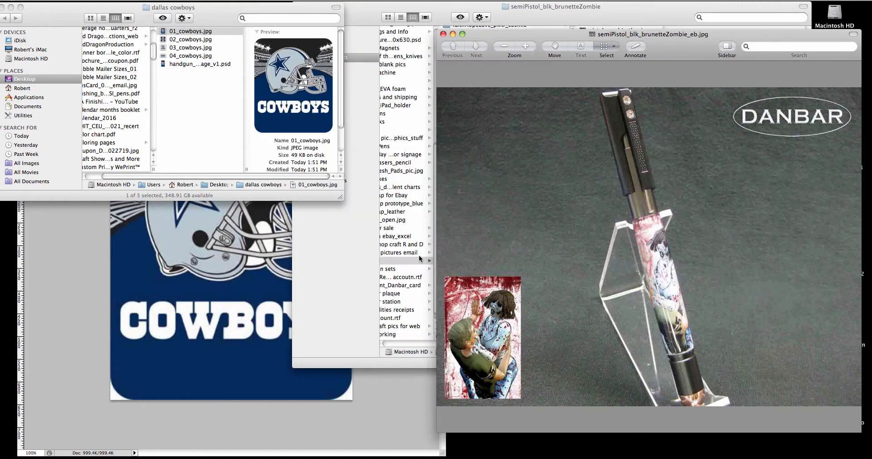
mouse_move(411, 425)
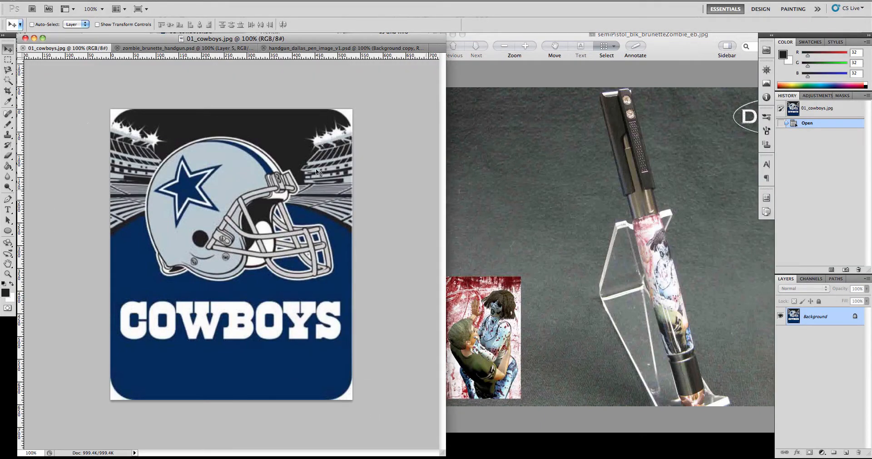
mouse_move(152, 238)
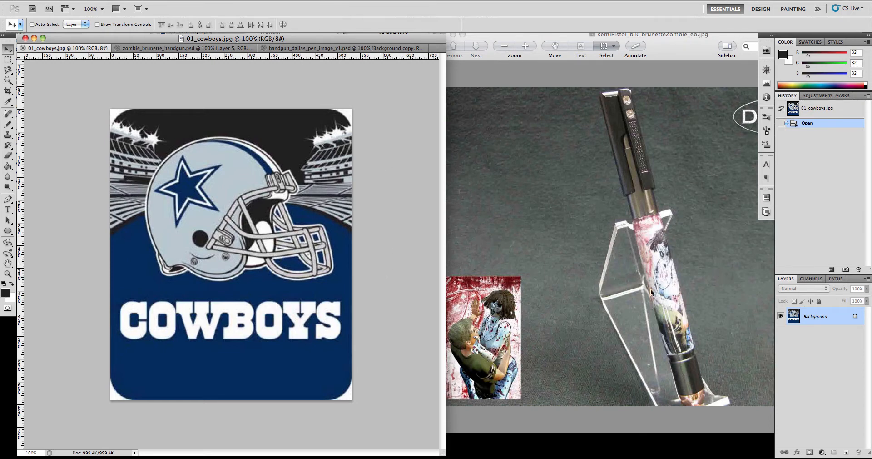
mouse_move(130, 127)
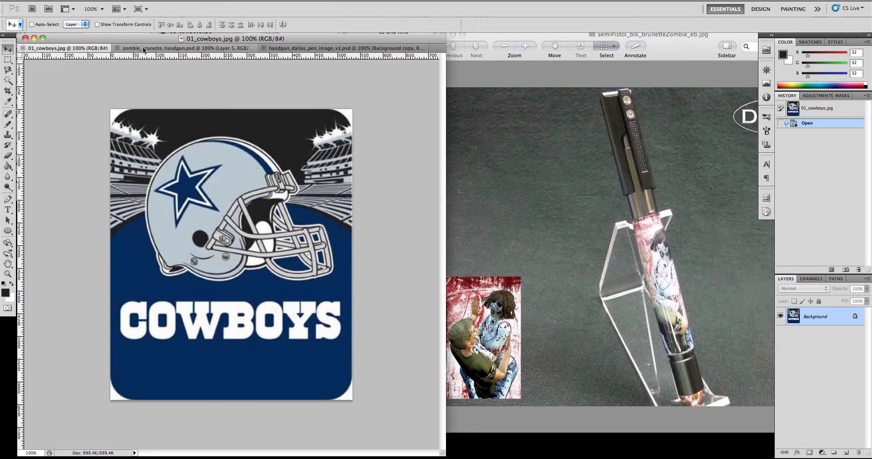
Switch to zombie_brunette_handgun.psd and check its Image Size of 375 × 669 px at 300 ppi.
click(162, 48)
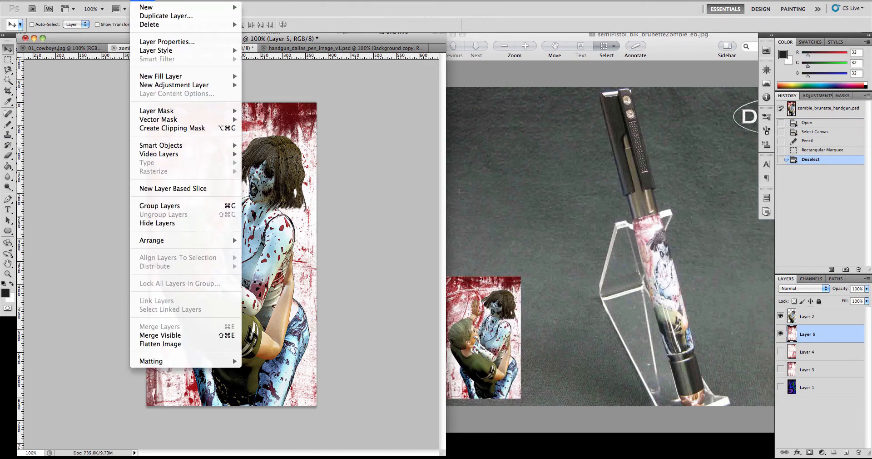
click(118, 1)
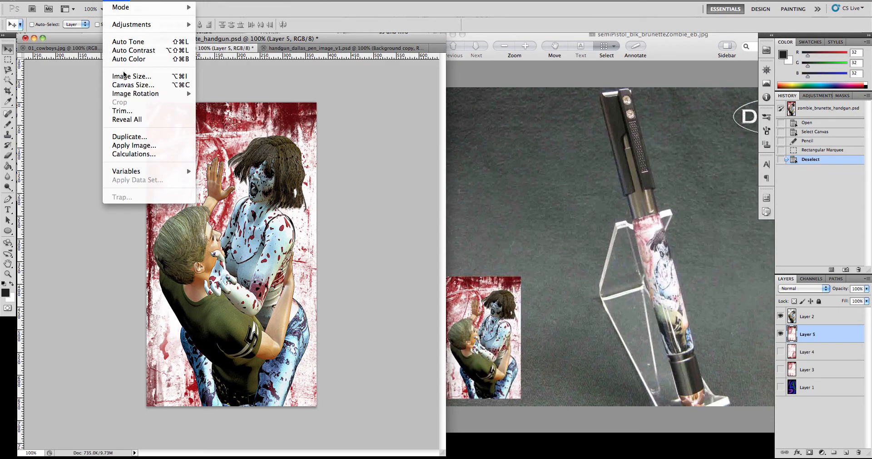
mouse_move(132, 76)
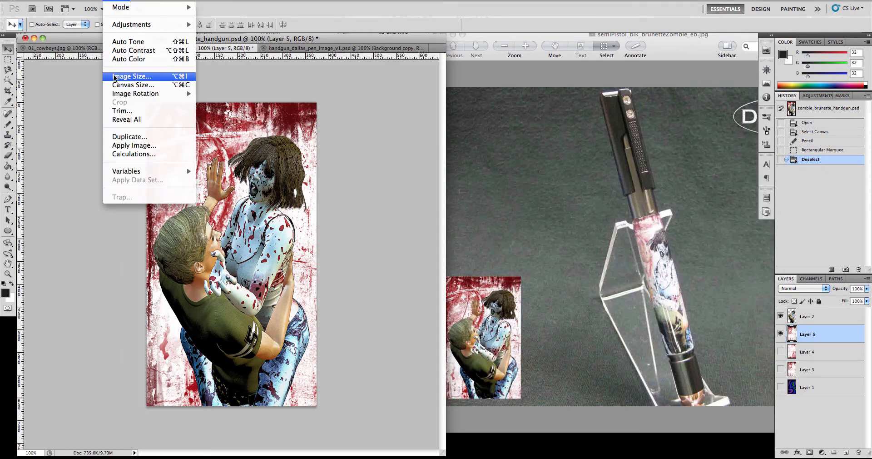
click(130, 77)
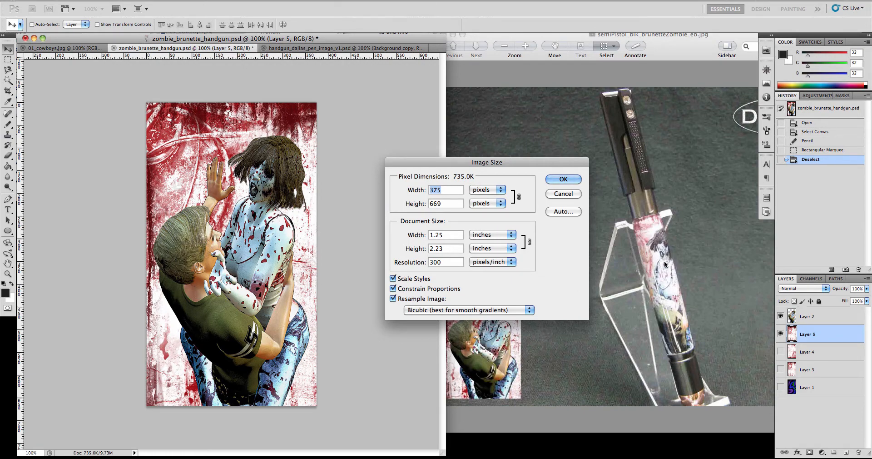
drag(692, 197, 718, 345)
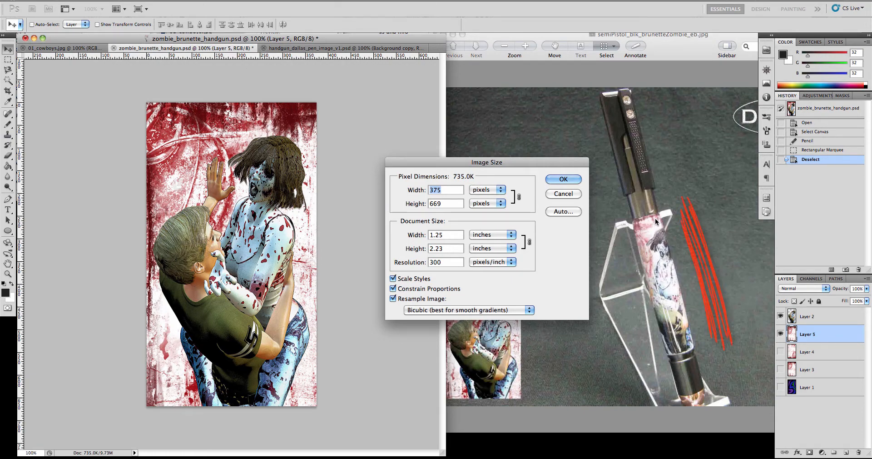
mouse_move(661, 343)
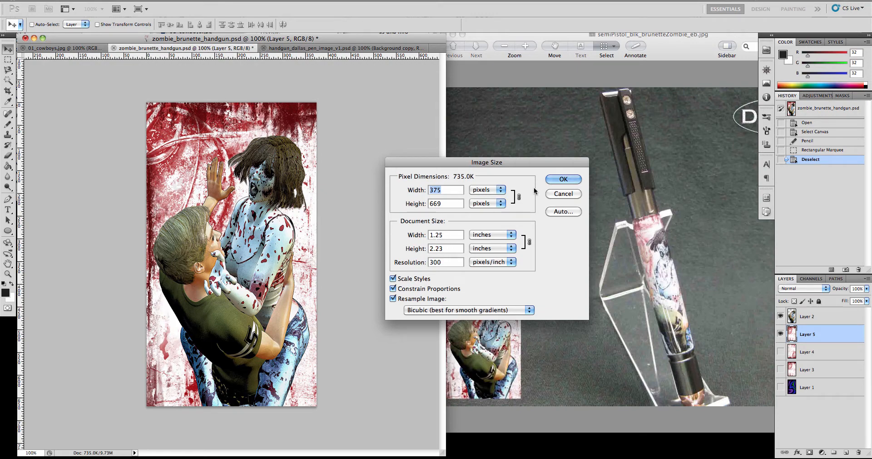
mouse_move(93, 99)
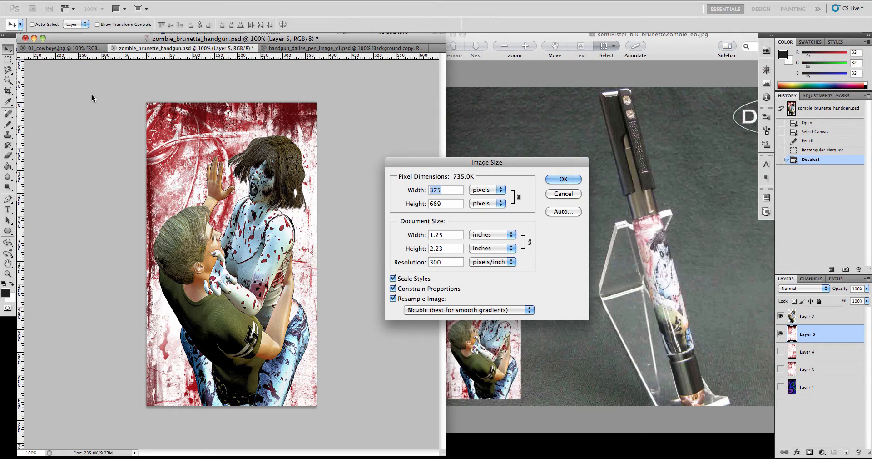
mouse_move(327, 136)
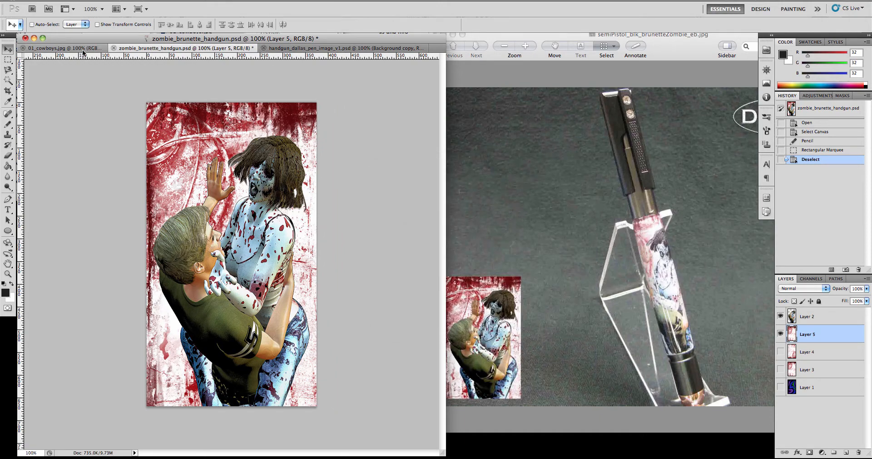
click(61, 48)
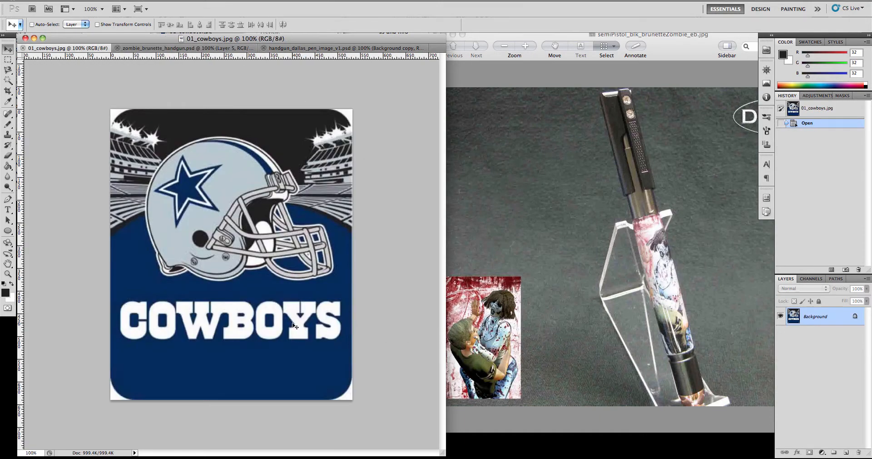
mouse_move(114, 113)
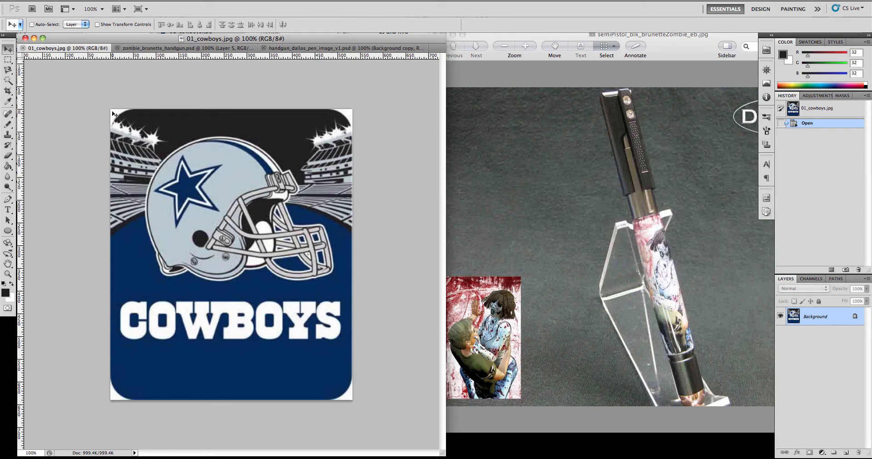
mouse_move(328, 428)
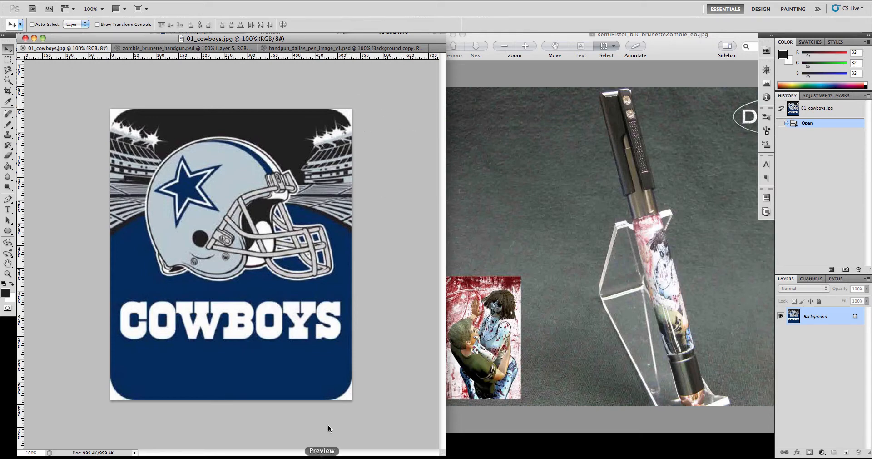
mouse_move(114, 399)
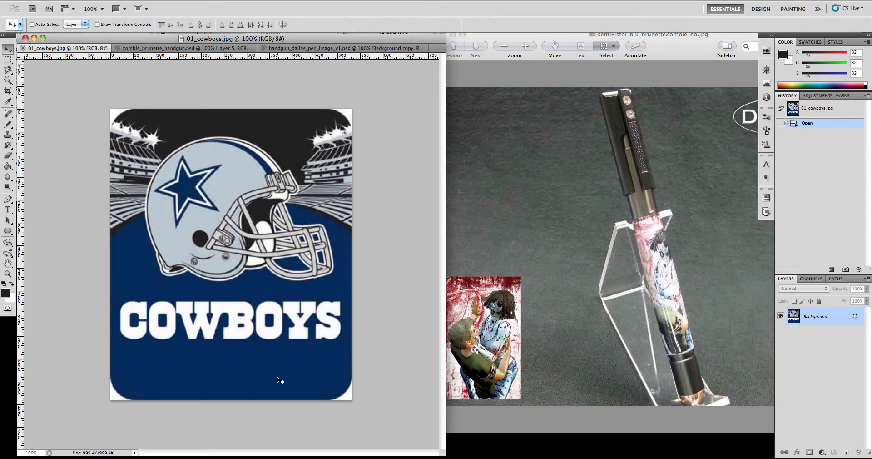
mouse_move(360, 233)
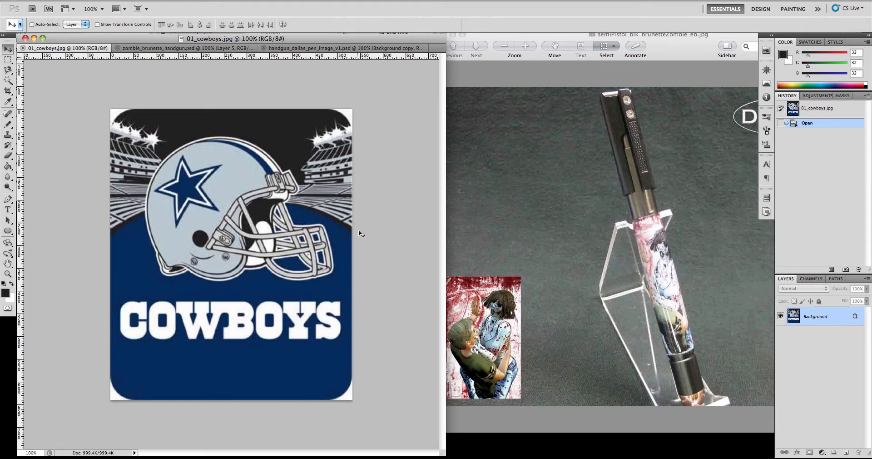
mouse_move(383, 138)
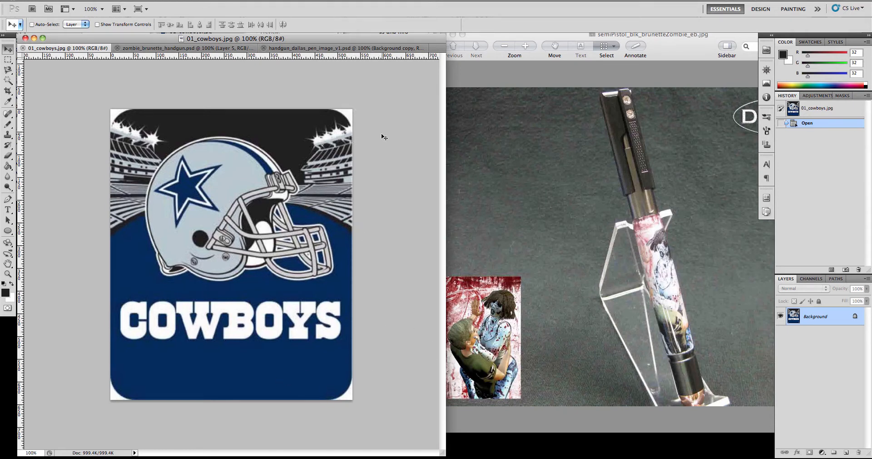
mouse_move(120, 116)
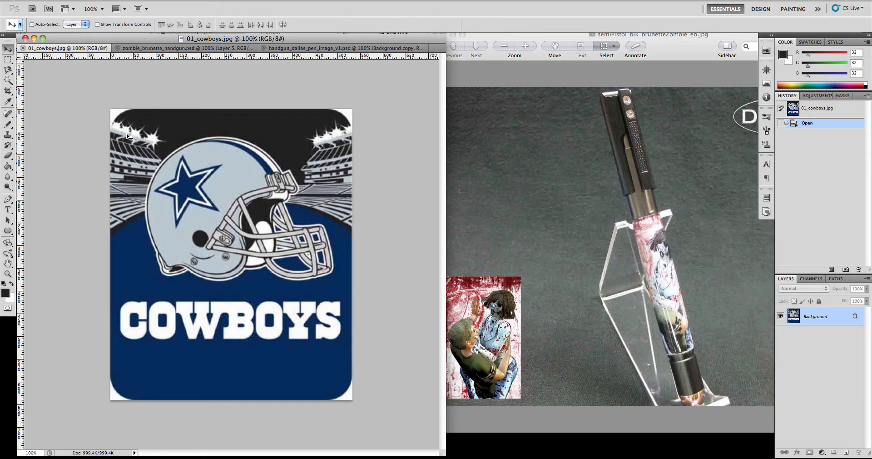
mouse_move(244, 130)
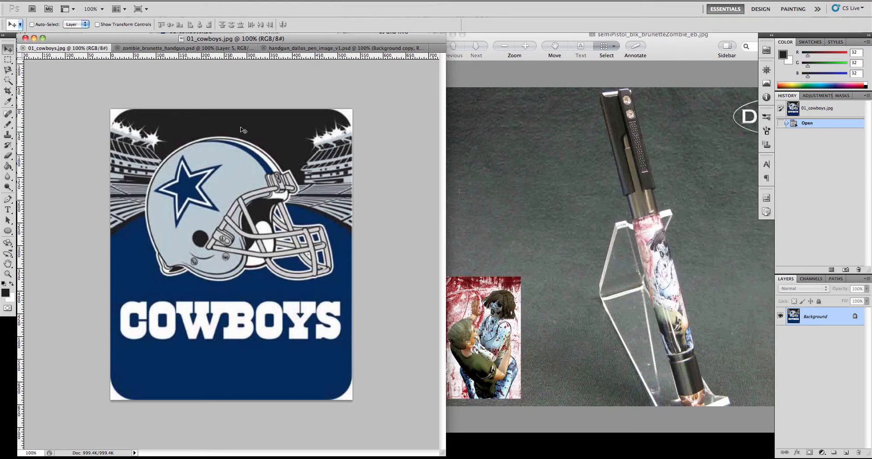
mouse_move(310, 123)
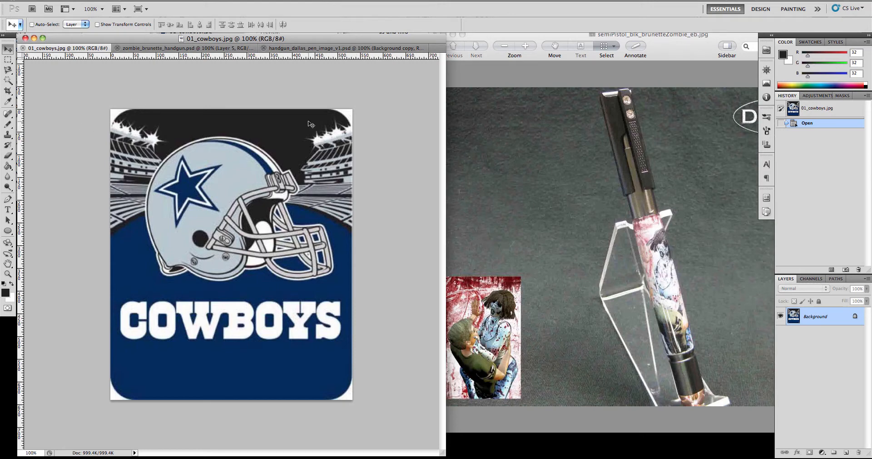
mouse_move(599, 190)
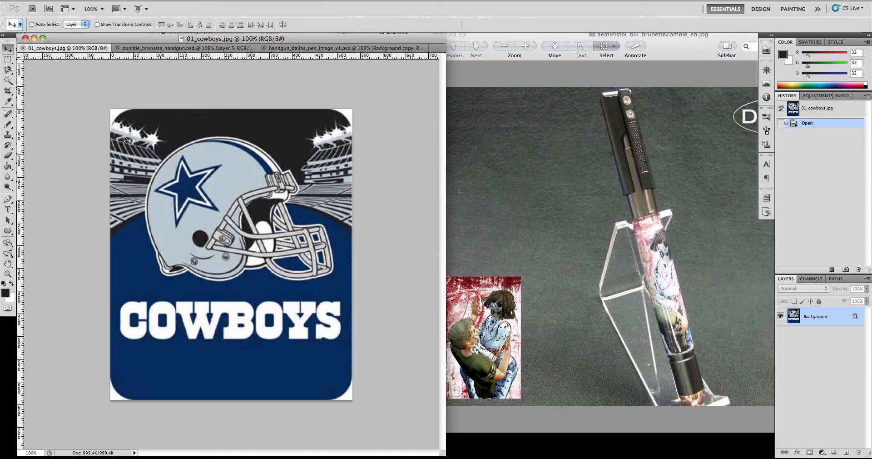
mouse_move(79, 141)
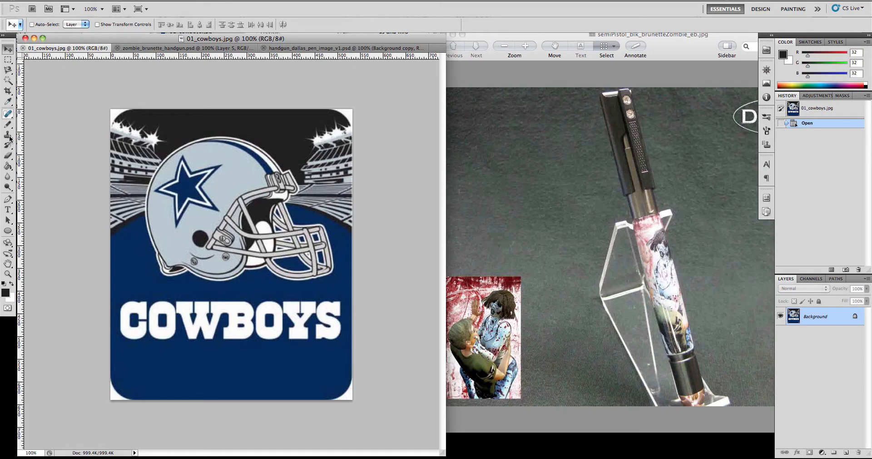
Select the Pencil tool to paint over the white top corners in sampled black.
click(8, 123)
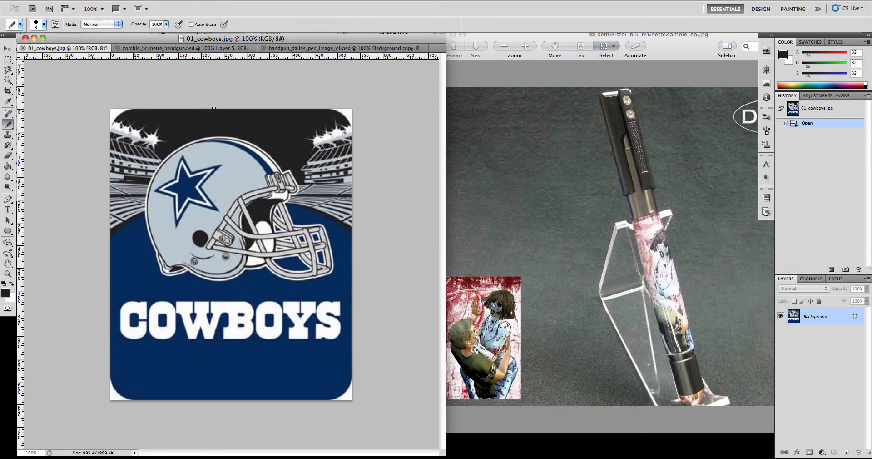
mouse_move(8, 293)
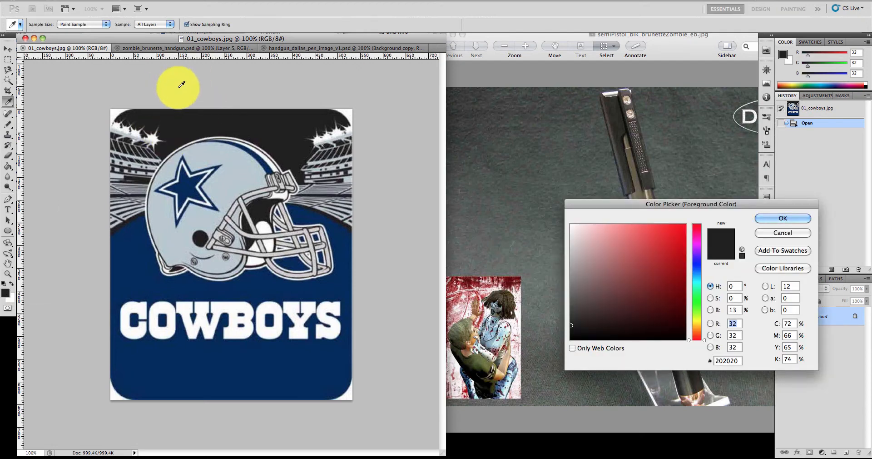
mouse_move(197, 97)
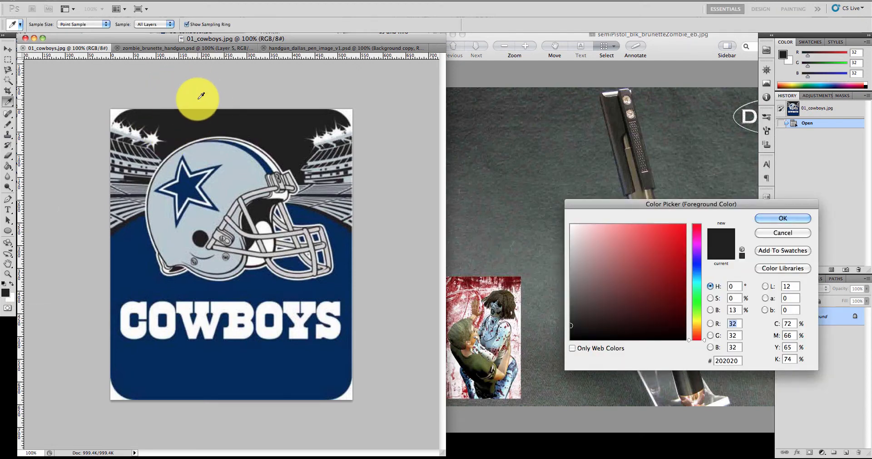
mouse_move(601, 148)
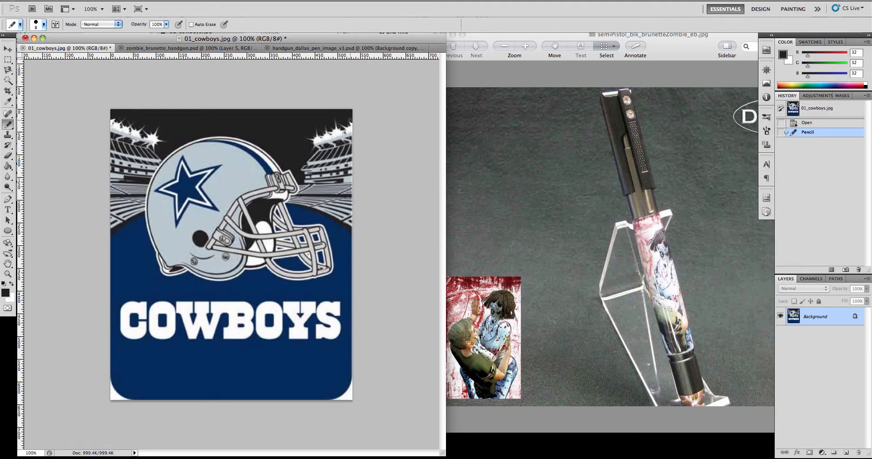
Set the foreground colour to the image's navy blue (012a5e) for the bottom corners.
click(210, 373)
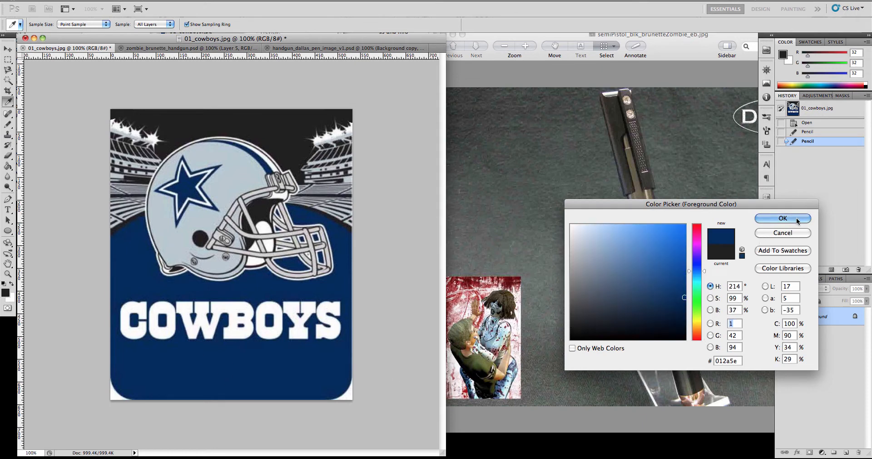
click(782, 217)
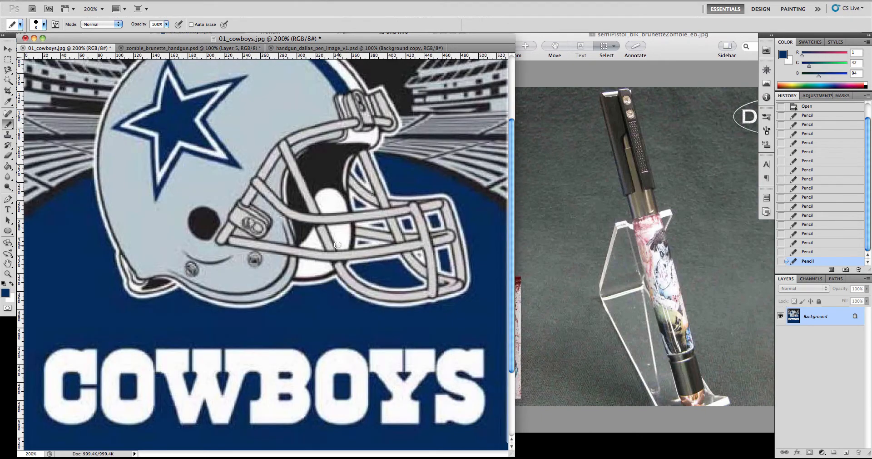
mouse_move(382, 414)
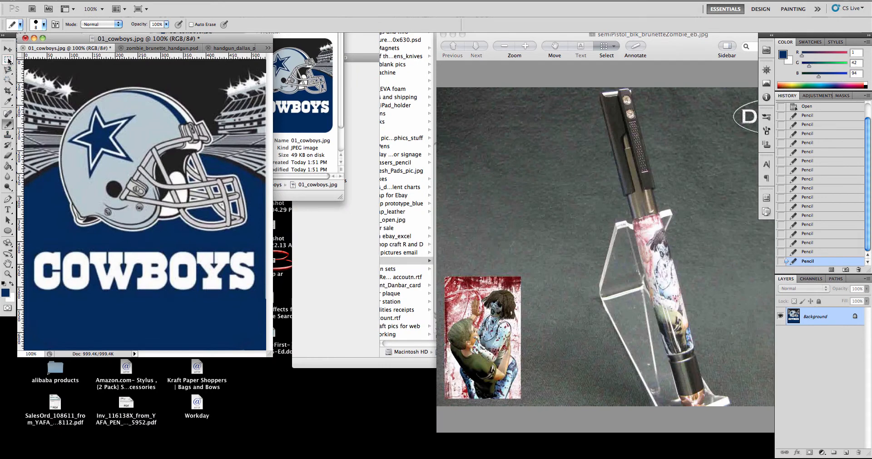
Crop the Cowboys image to a box drawn over the artwork, removing the outer edges.
click(8, 90)
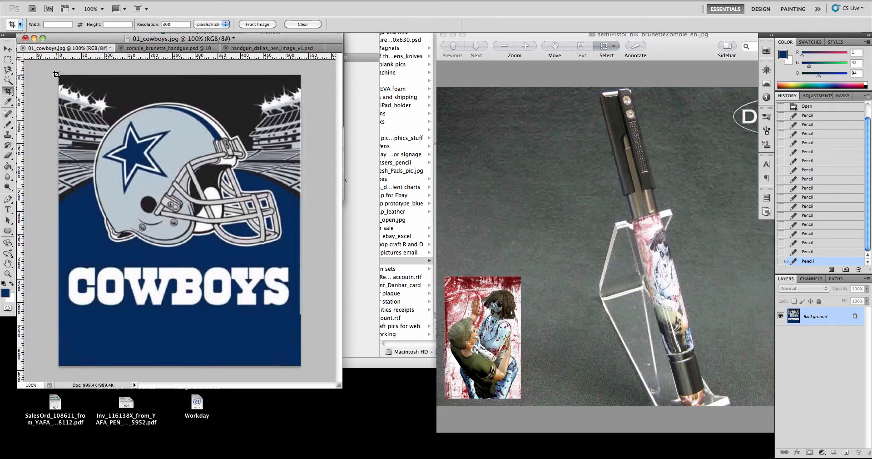
drag(60, 74, 293, 366)
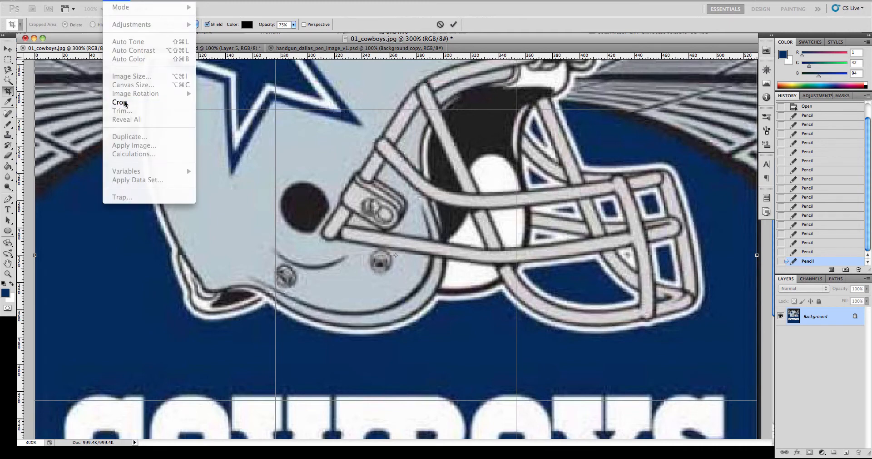
click(118, 102)
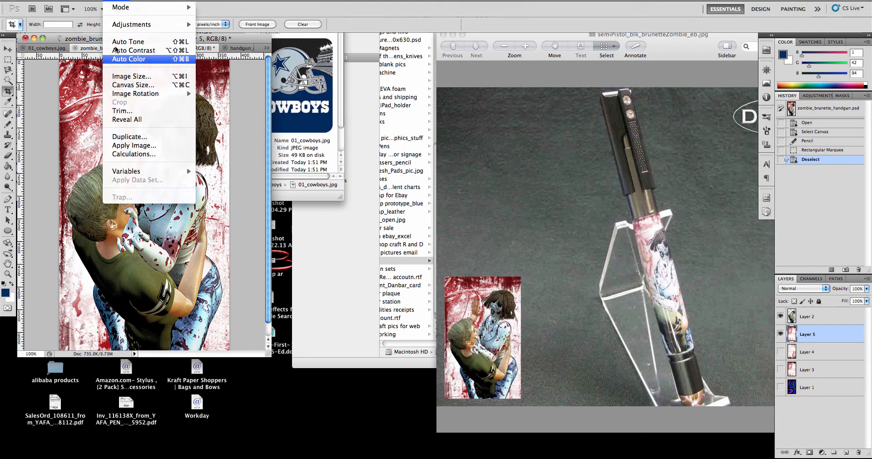
click(130, 76)
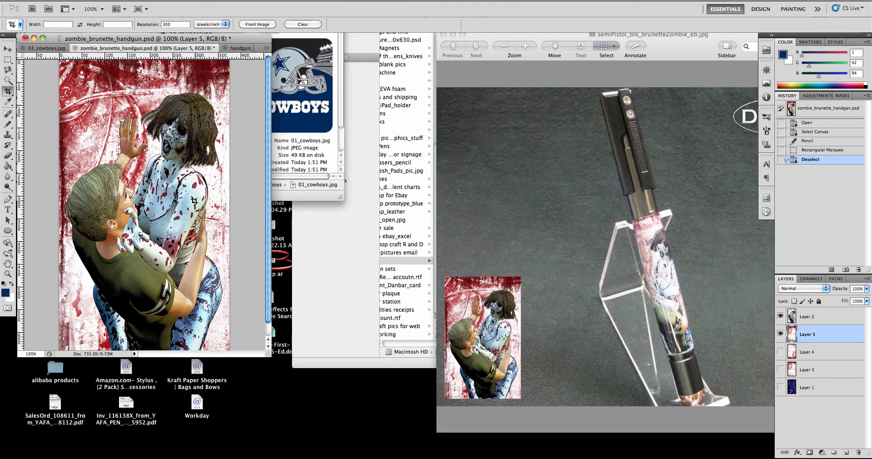
click(46, 47)
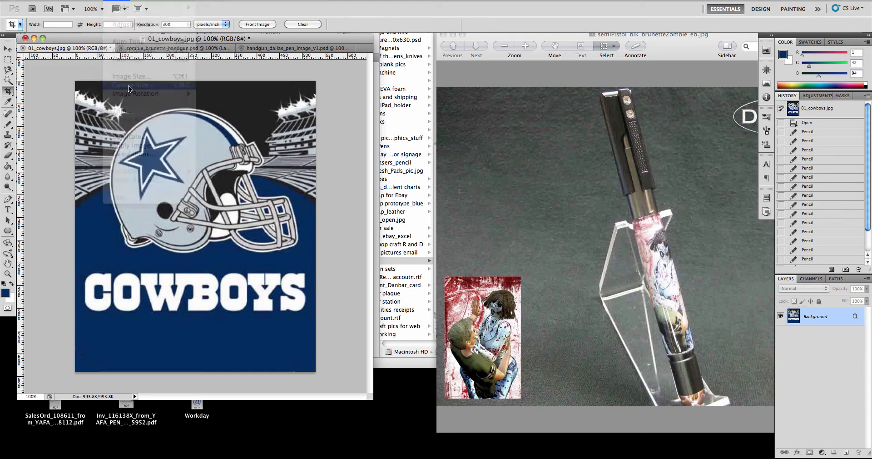
click(128, 88)
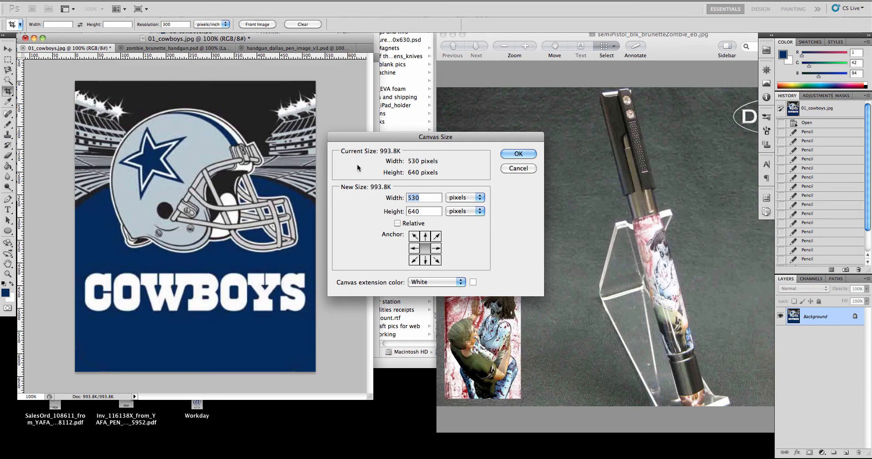
mouse_move(492, 200)
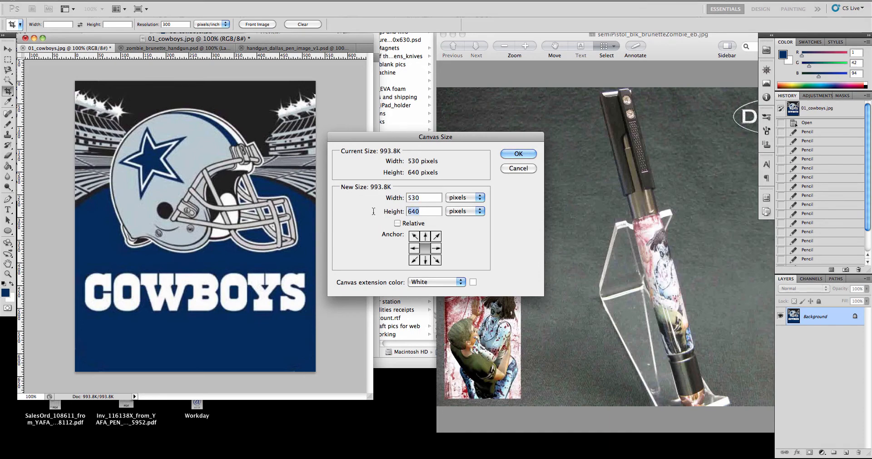
mouse_move(372, 212)
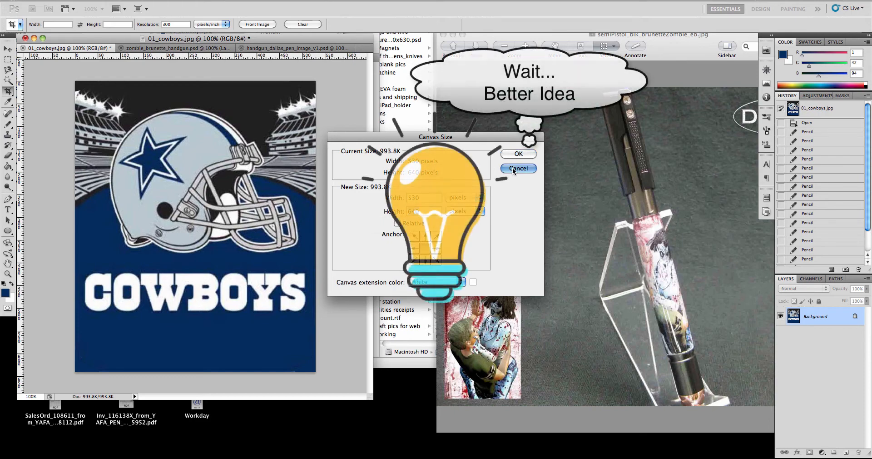
click(517, 168)
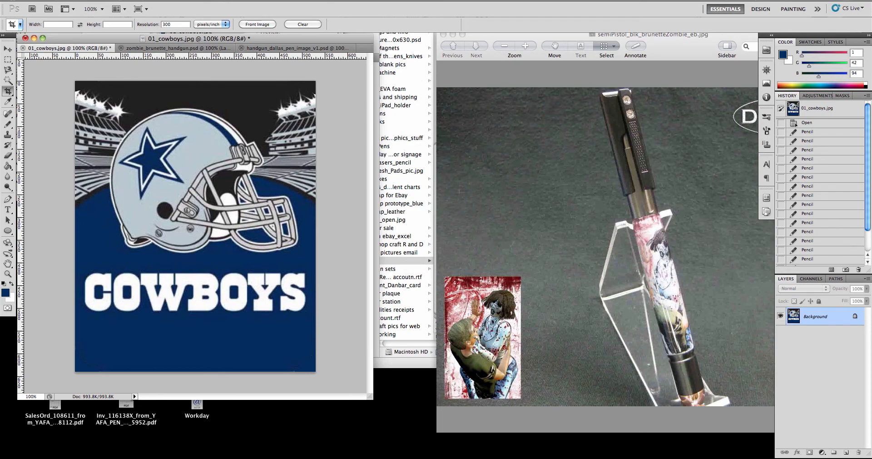
Resize the image to 375 px wide with proportions constrained (375 × 453).
click(120, 7)
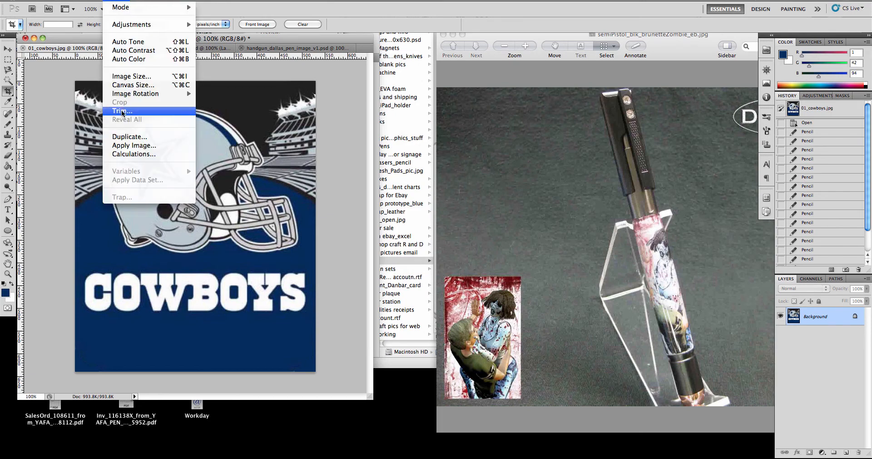
click(132, 77)
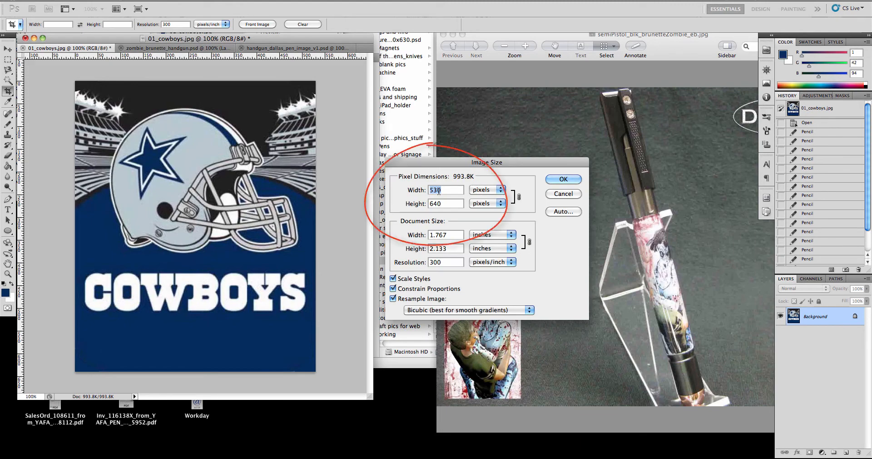
text(375)
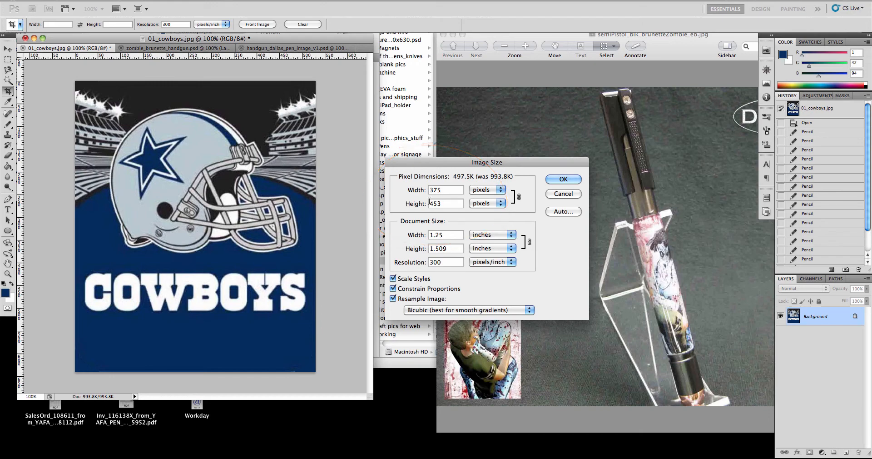
click(562, 178)
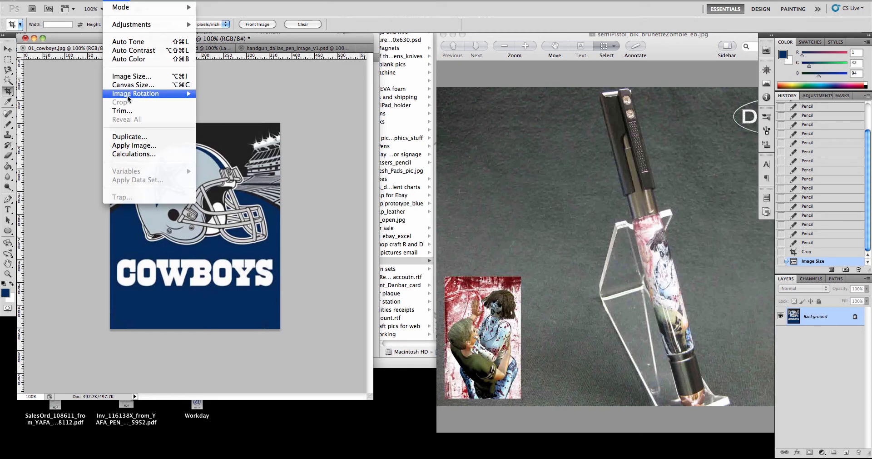
Extend the canvas height to 669 px, adding white margins.
click(133, 84)
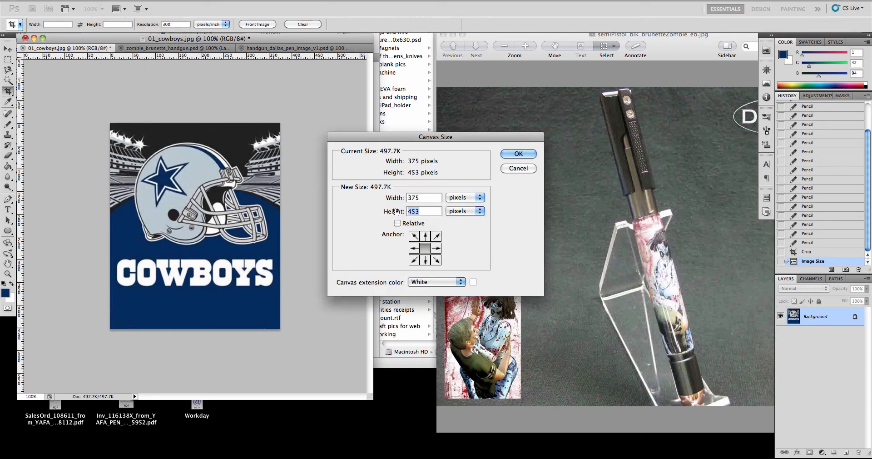
text(669)
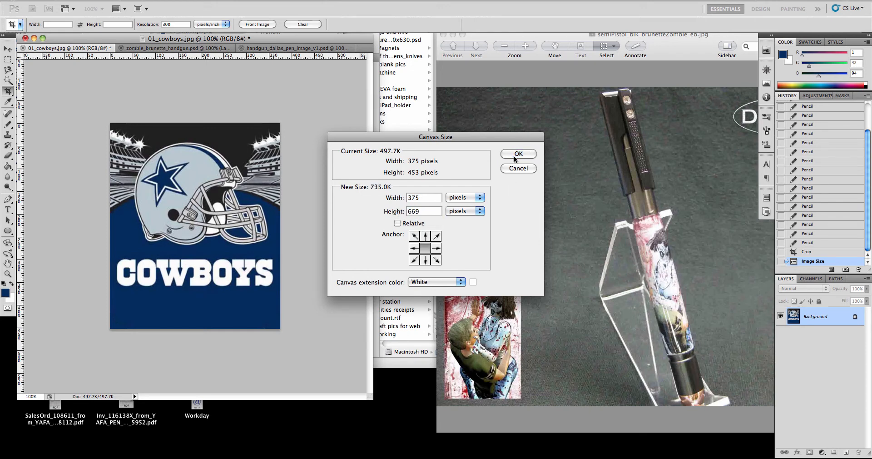
click(518, 155)
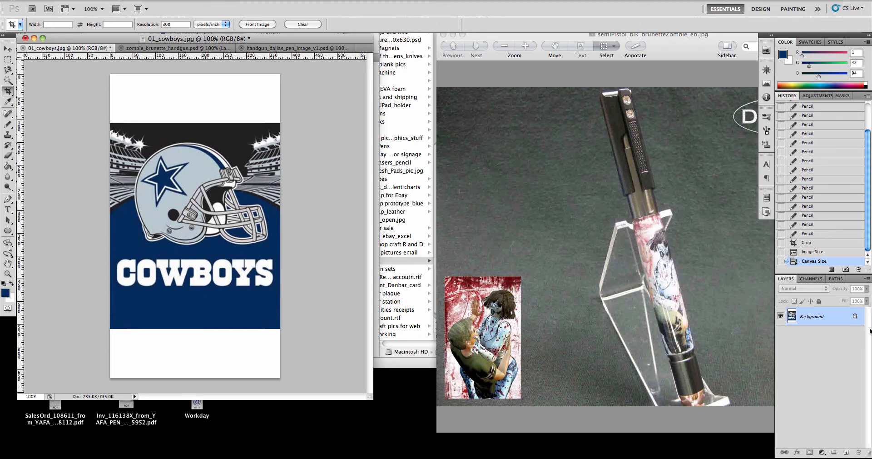
Paint Bucket the bottom white margin navy blue, then set dark grey #202020 as the paint colour.
click(8, 274)
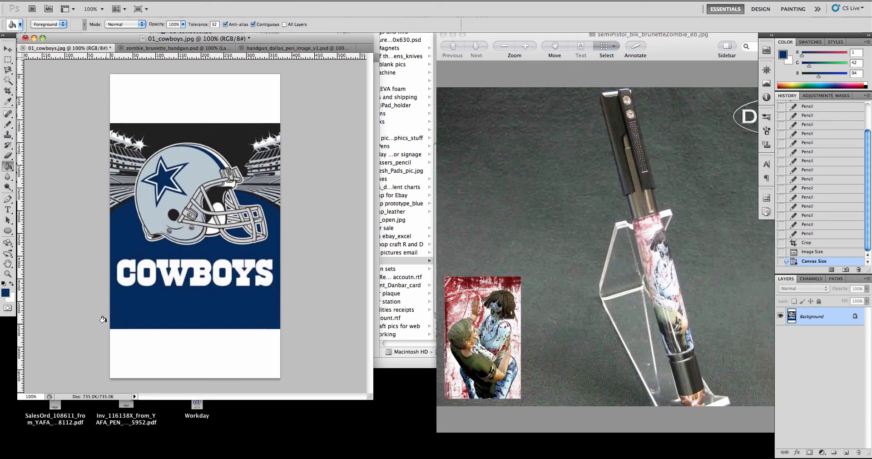
click(162, 353)
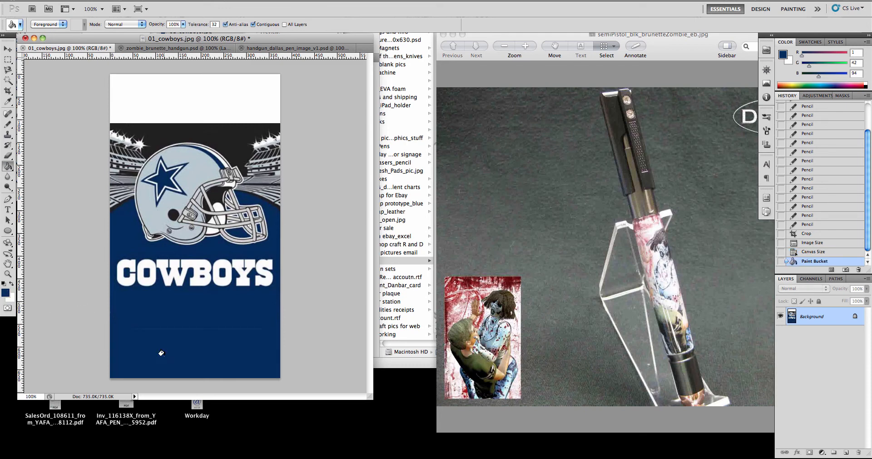
mouse_move(44, 116)
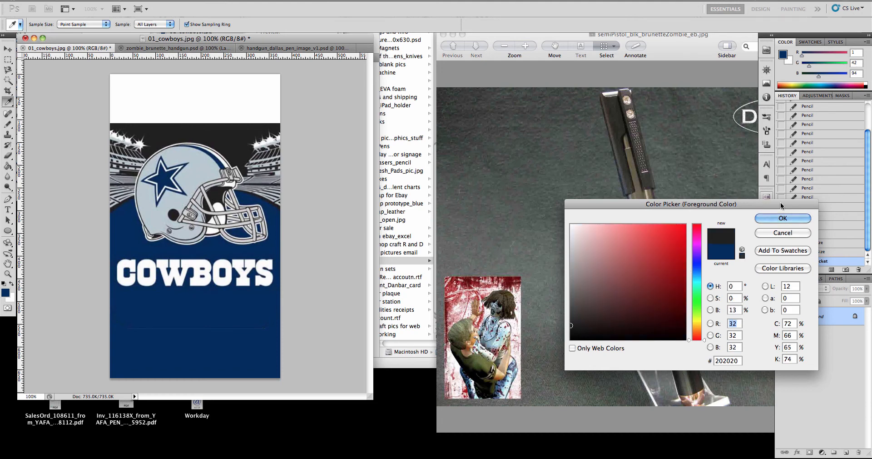
click(782, 217)
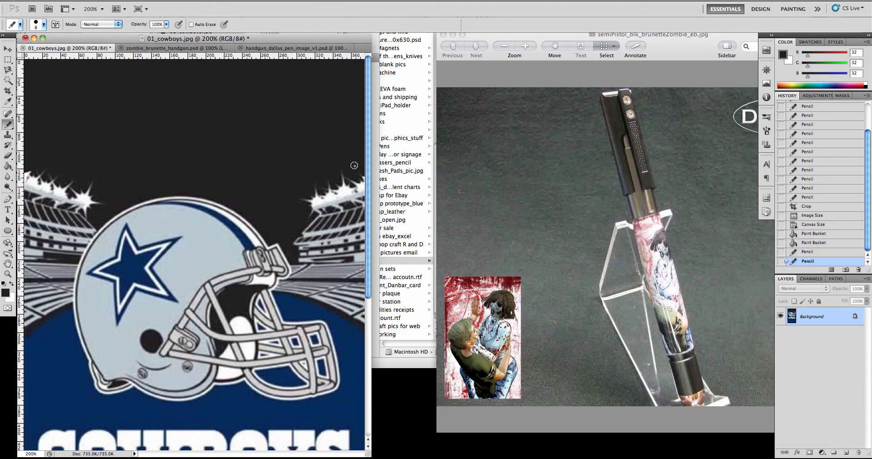
Zoom in and set navy blue #012a5e as the colour for seam-line touch-ups.
scroll(down, 3)
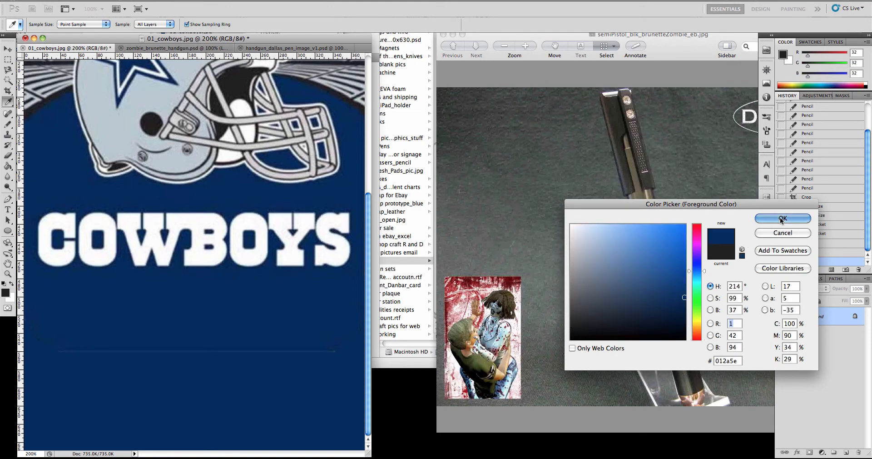
click(782, 218)
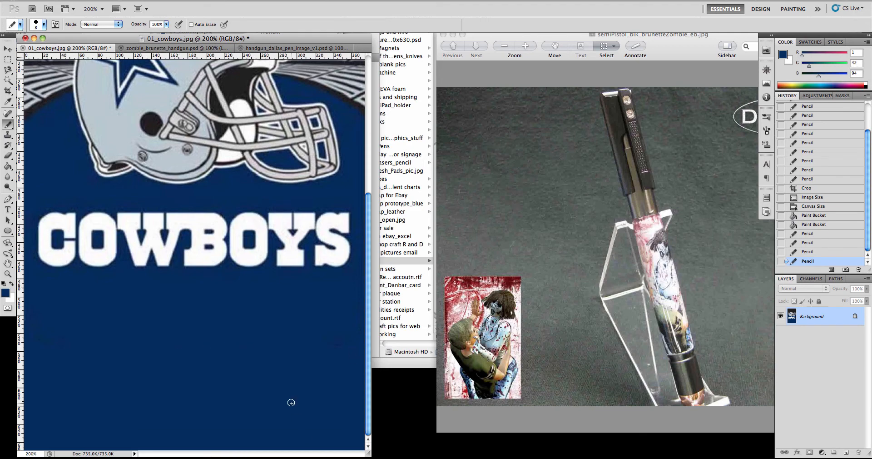
mouse_move(190, 380)
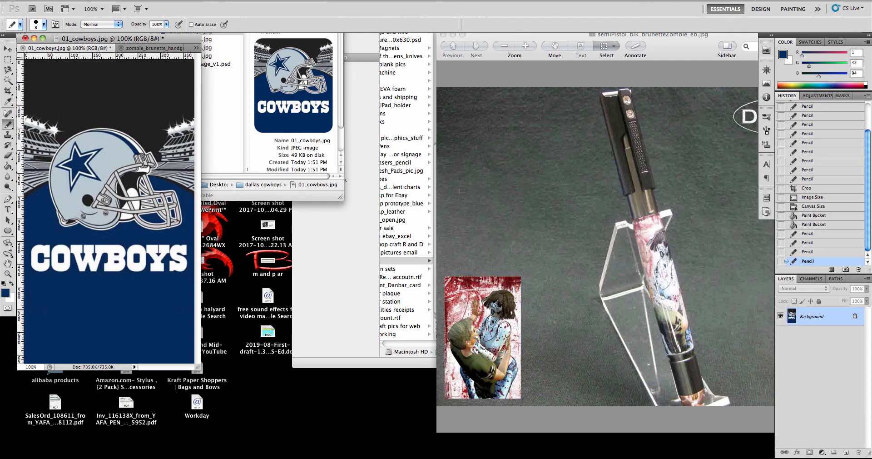
click(16, 8)
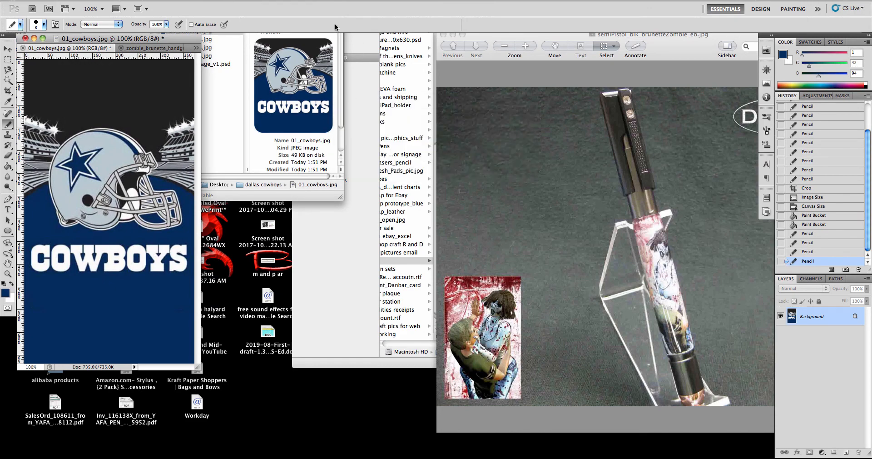
click(149, 49)
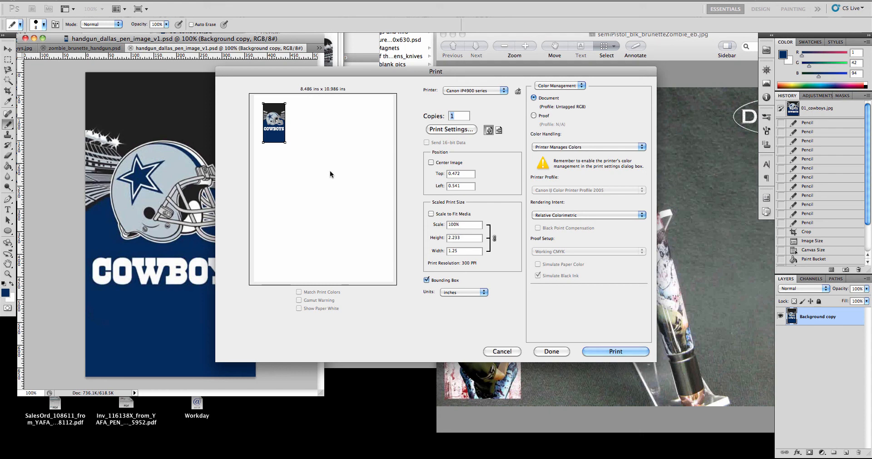
mouse_move(391, 218)
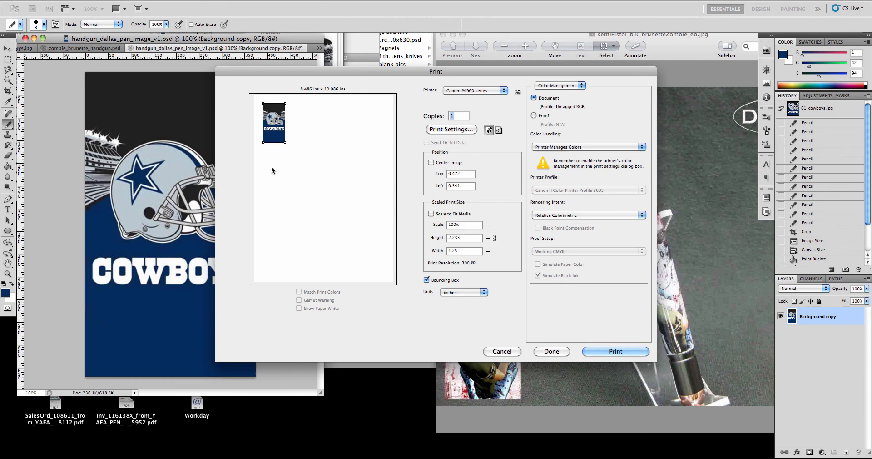
mouse_move(288, 131)
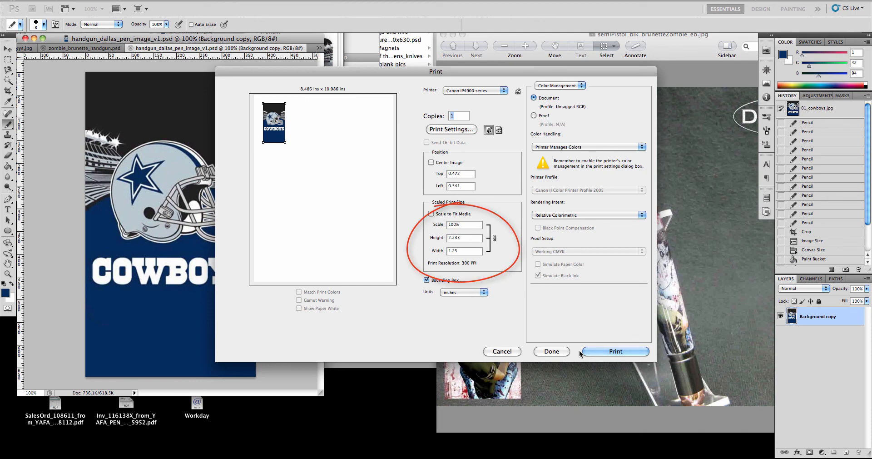
Print the image on the Canon iP4900 at the scaled 1.25 × 2.233 inch size.
click(551, 351)
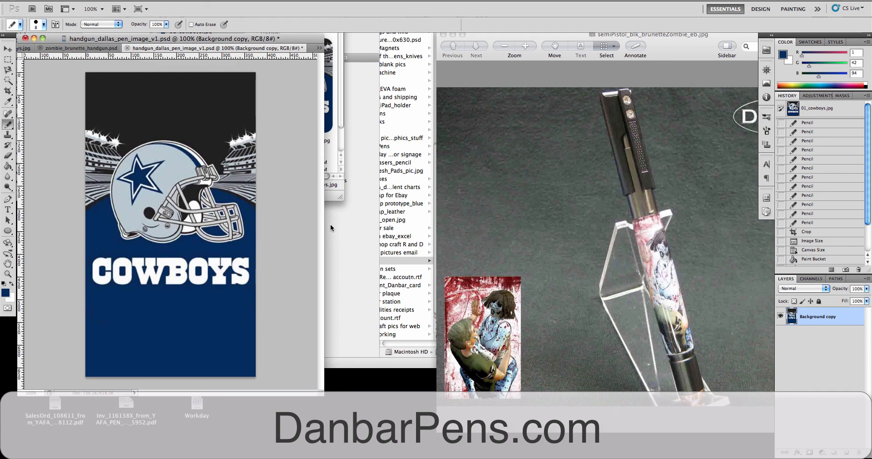
mouse_move(332, 233)
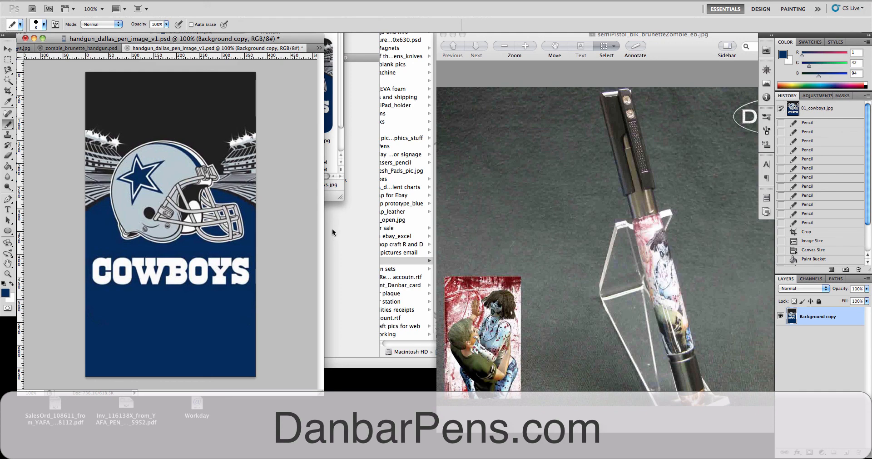